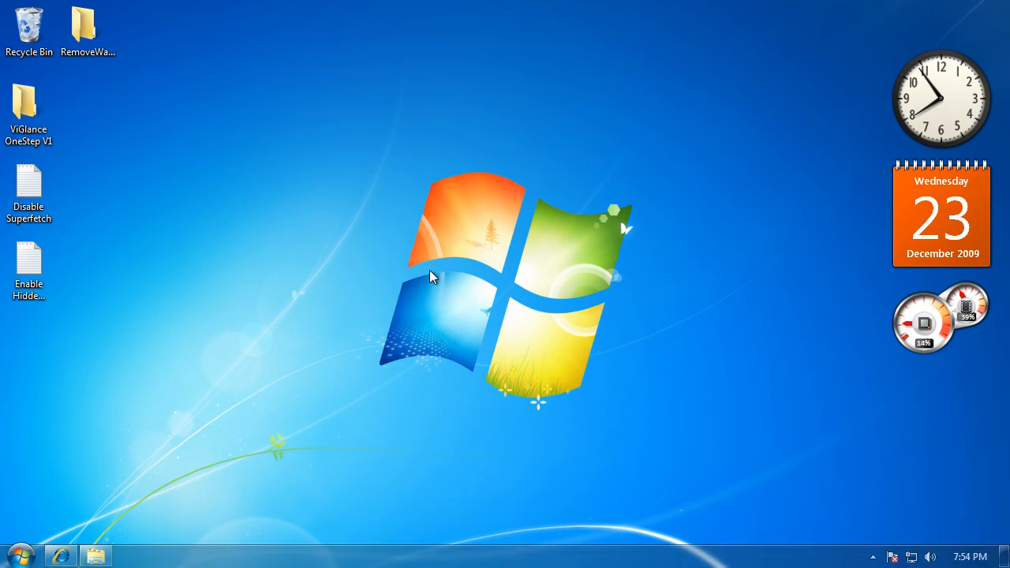
mouse_move(396, 220)
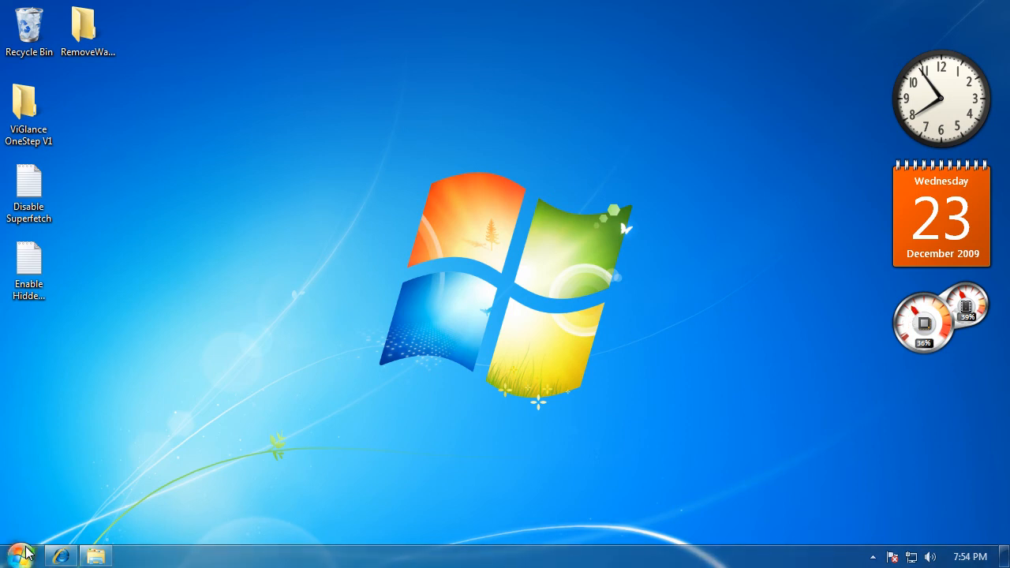
- Search the Start menu for 'ser' so Services appears among the matching programs
left_click(13, 552)
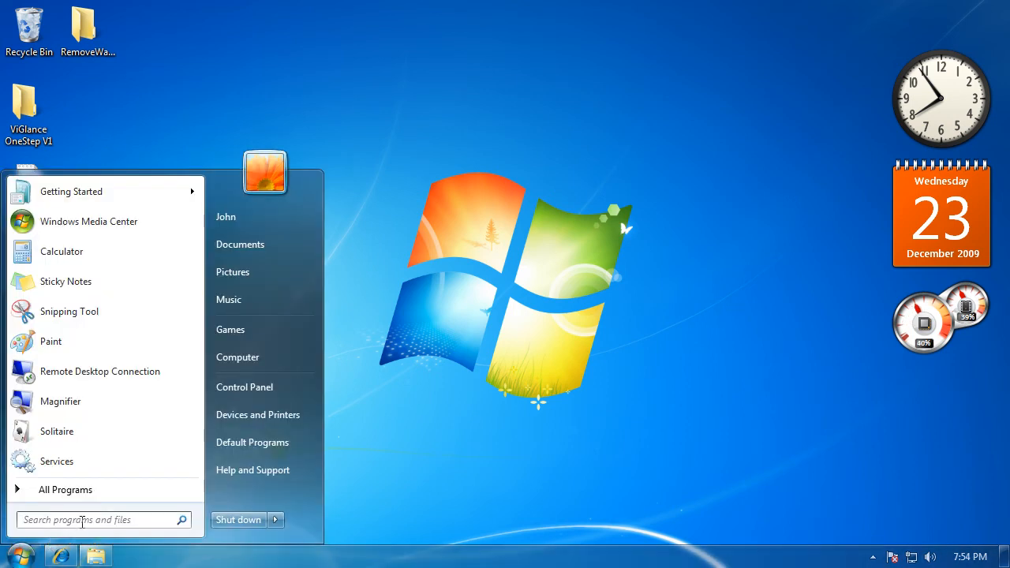
type("serv")
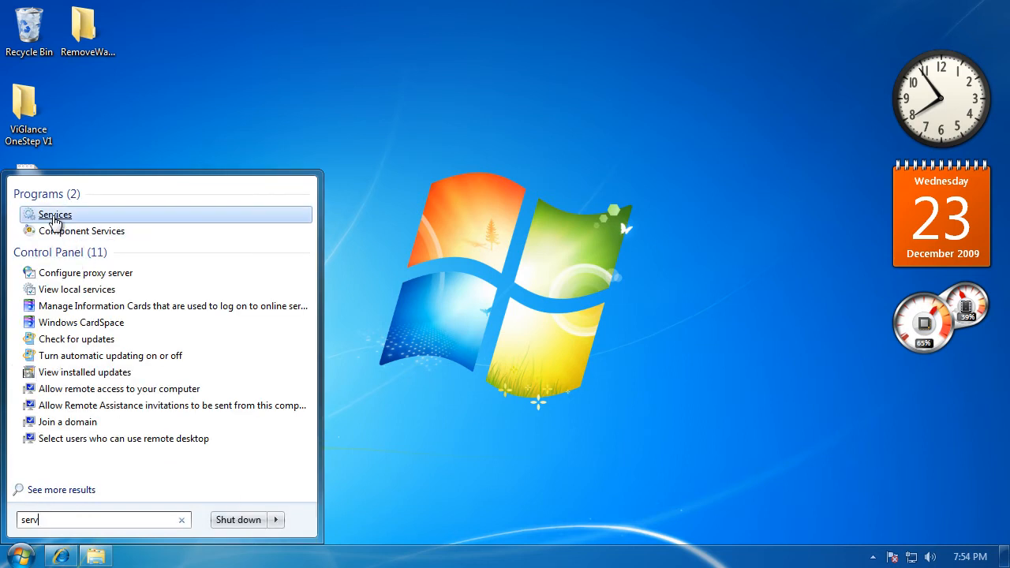
- Launch the Services console and select the Superfetch service to show its description
left_click(71, 218)
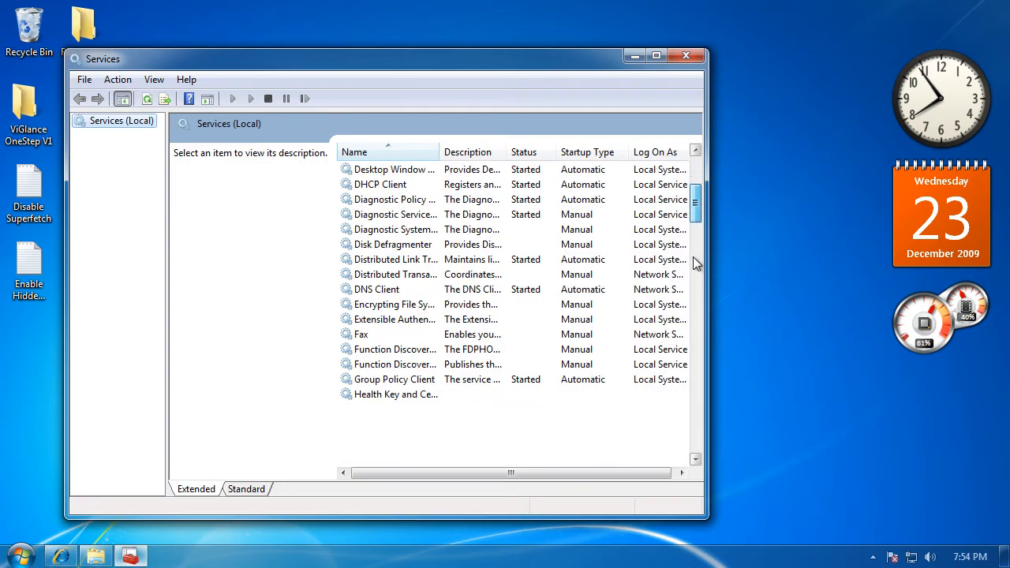
scroll("down", 3)
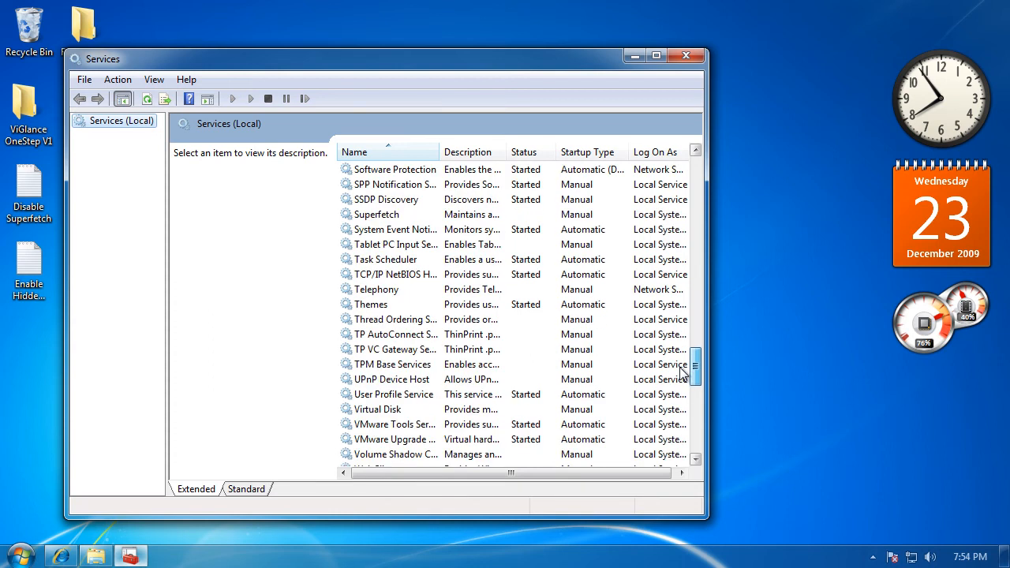
left_click(376, 215)
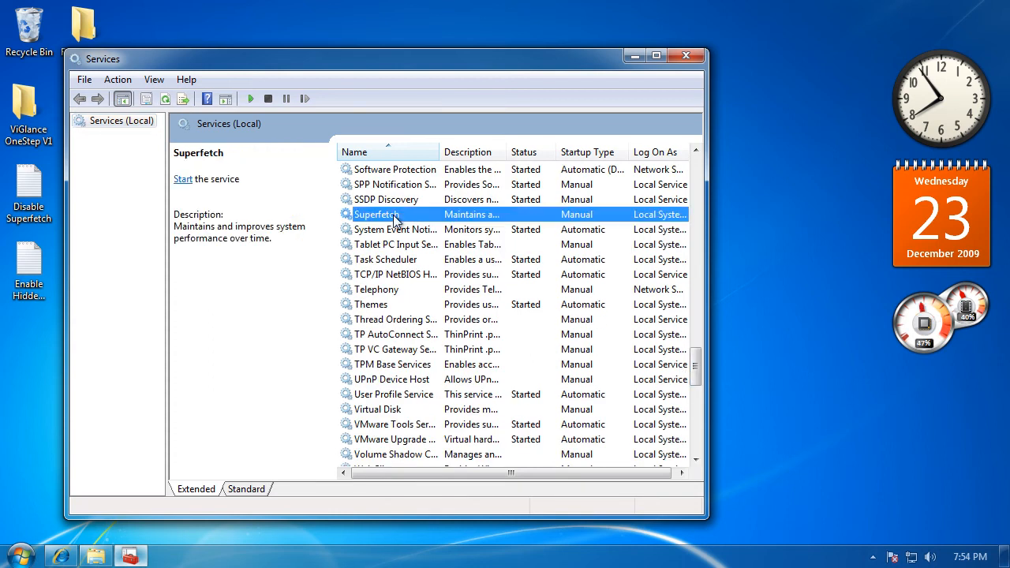
mouse_move(439, 373)
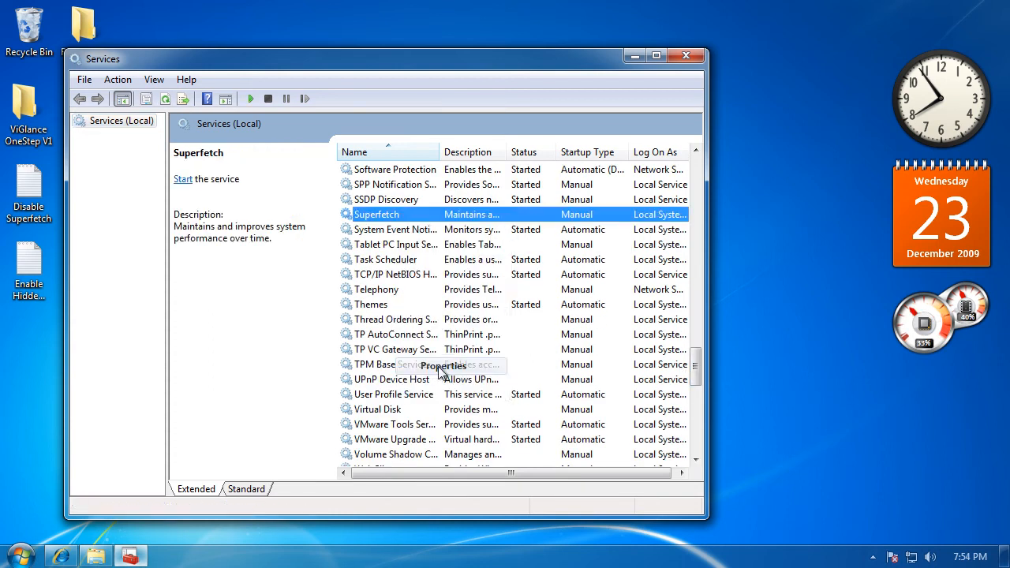
left_click(442, 364)
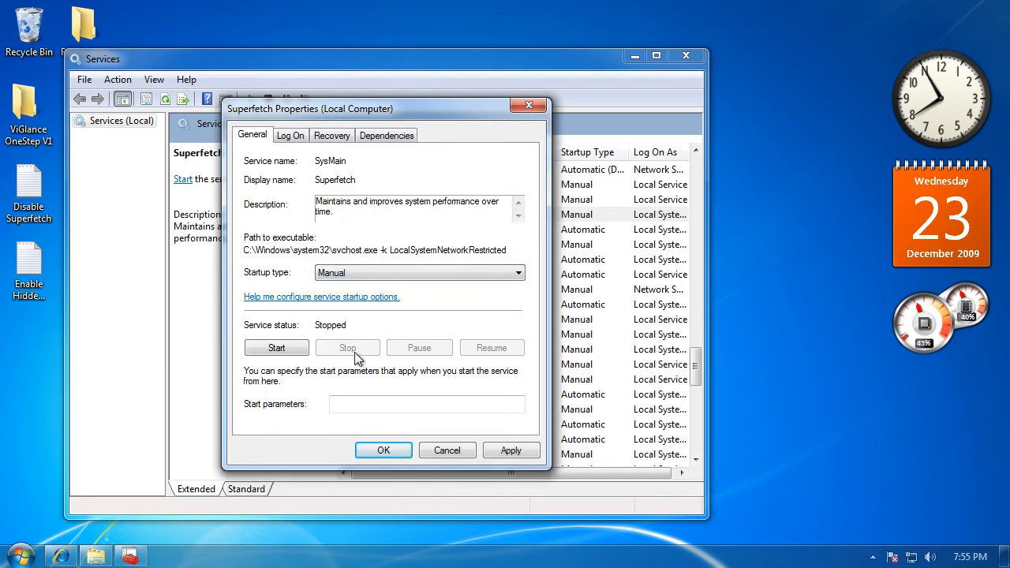
left_click(511, 450)
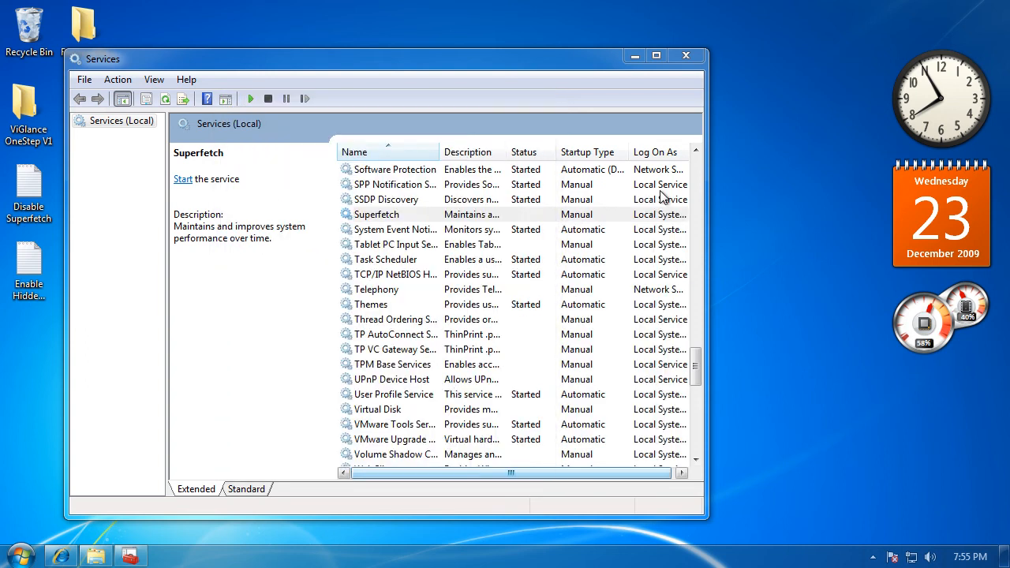
left_click(376, 215)
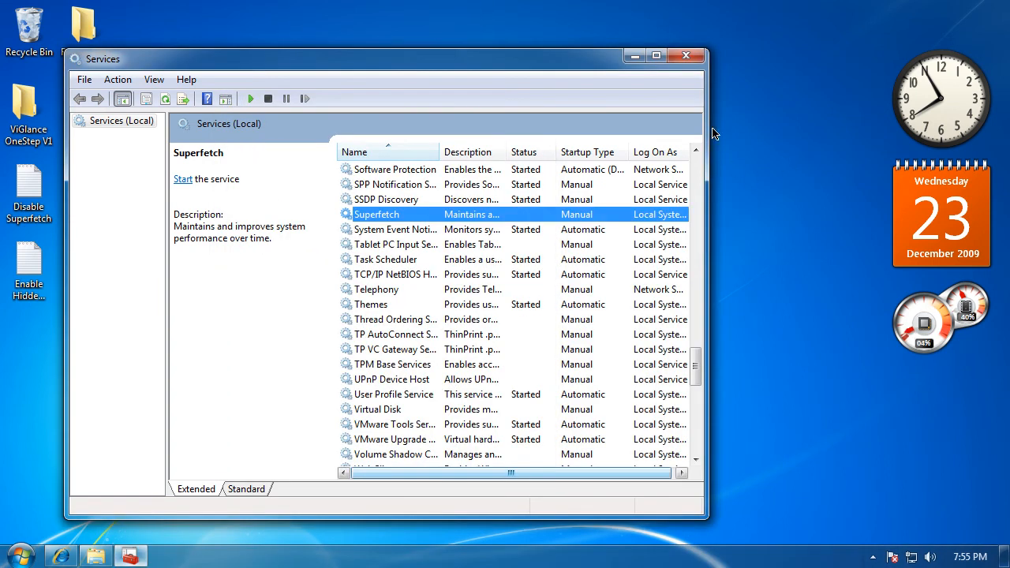
mouse_move(686, 66)
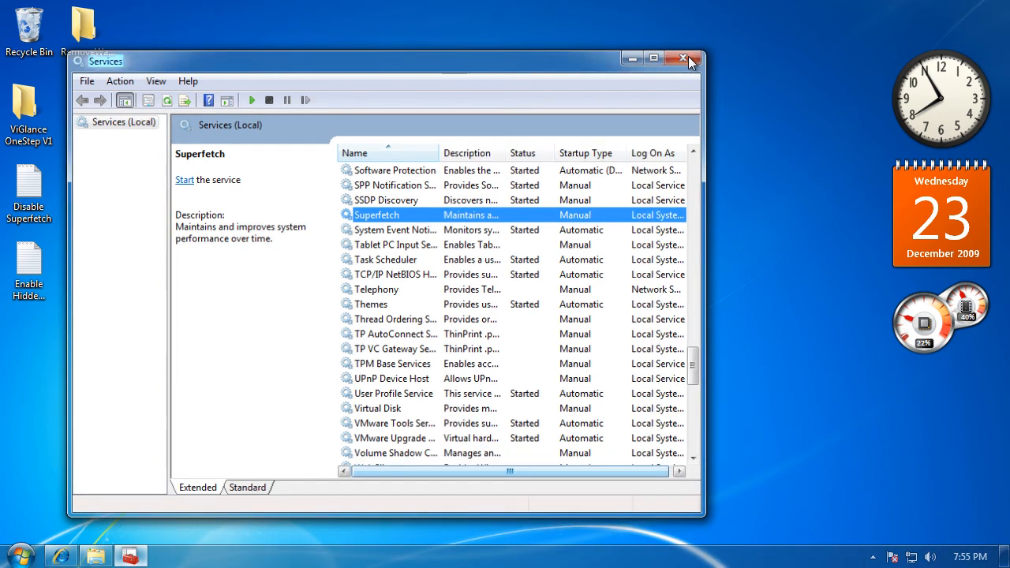
- Close the Services window, returning to a clear Windows 7 desktop
left_click(681, 58)
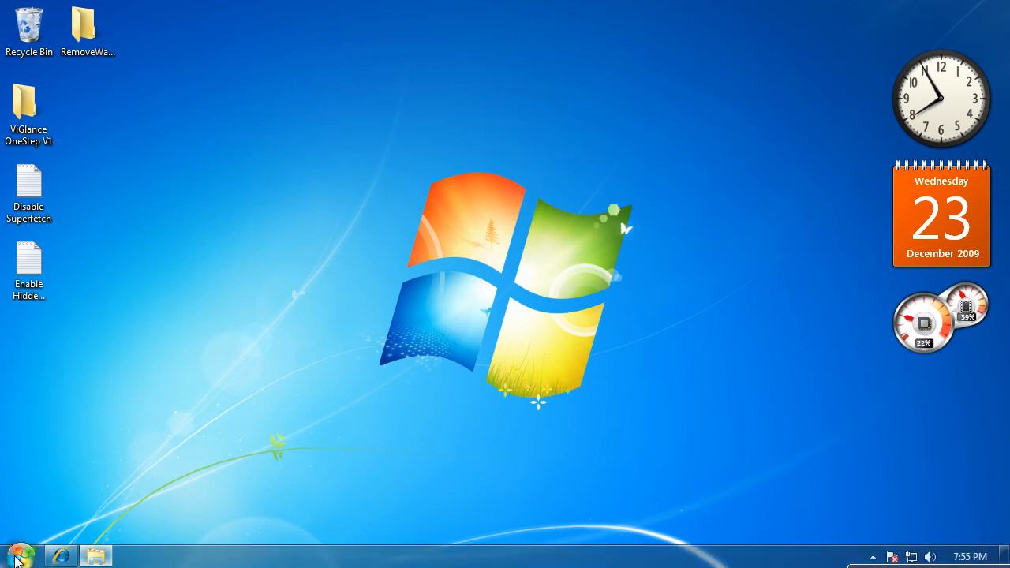
left_click(16, 556)
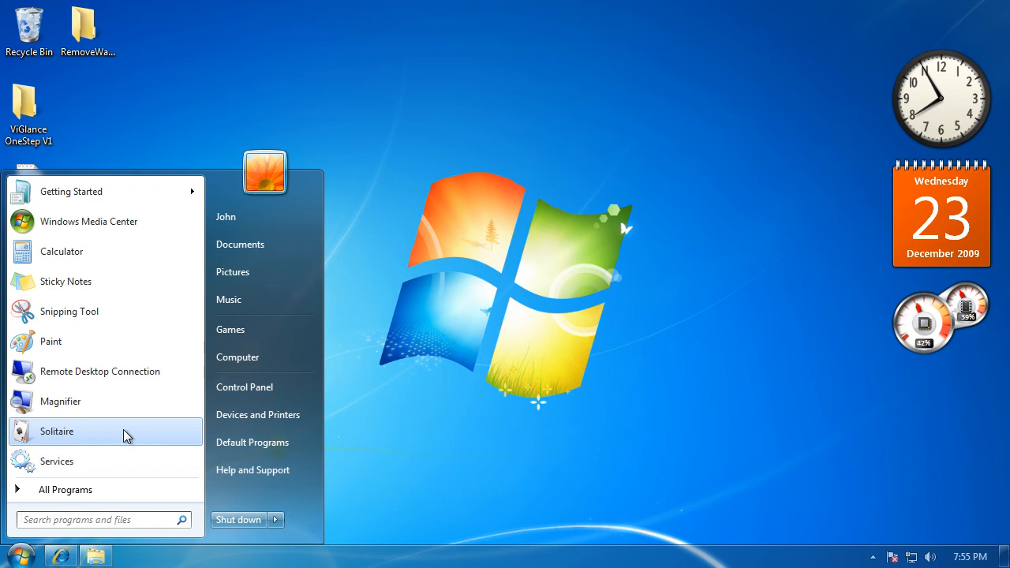
mouse_move(414, 477)
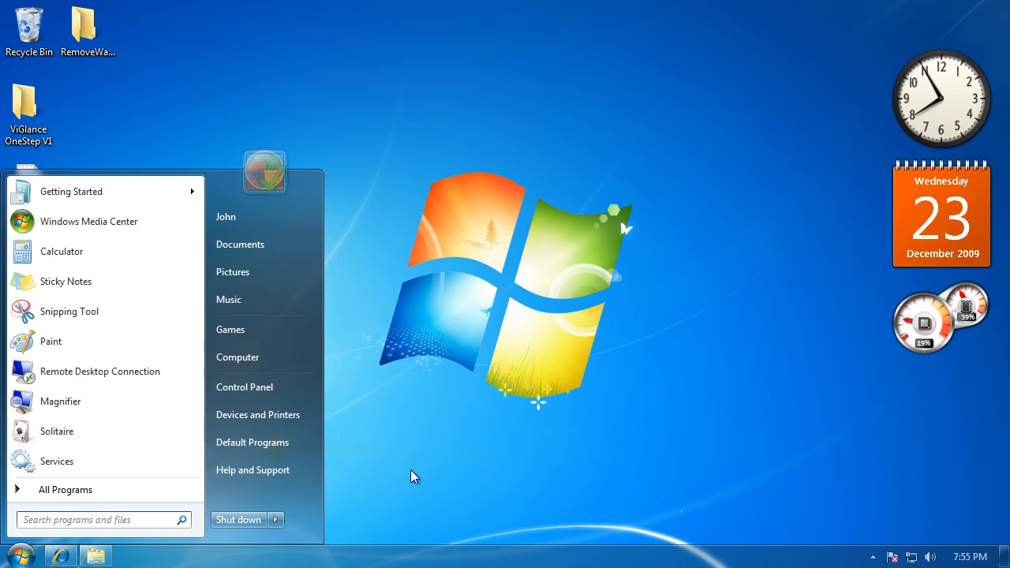
left_click(18, 556)
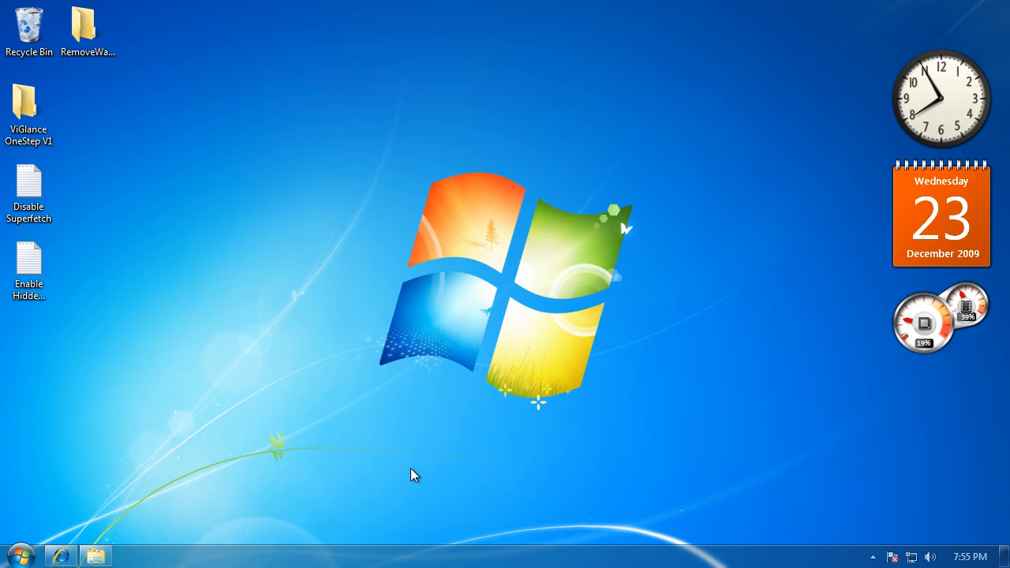
right_click(414, 553)
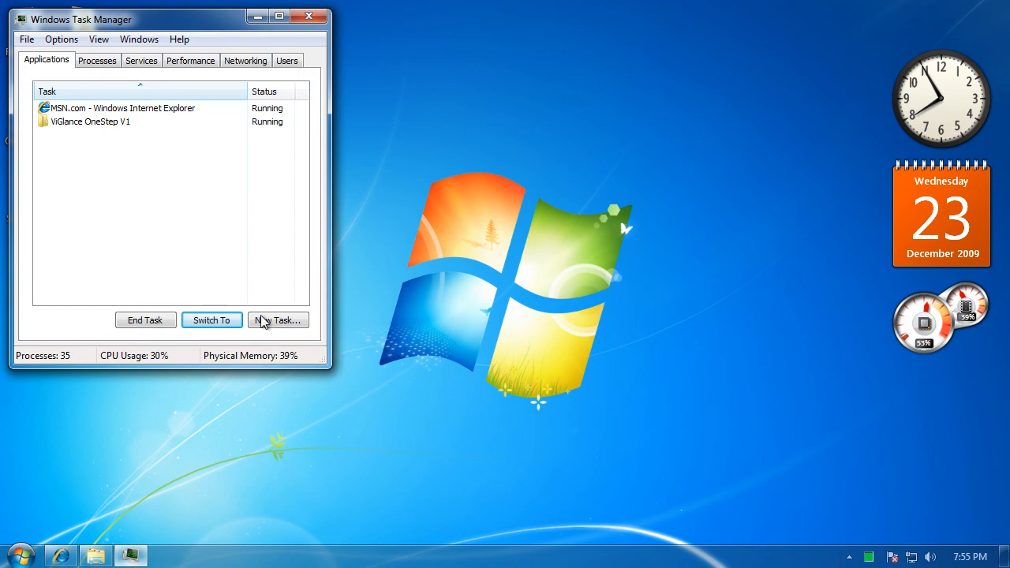
left_click(96, 60)
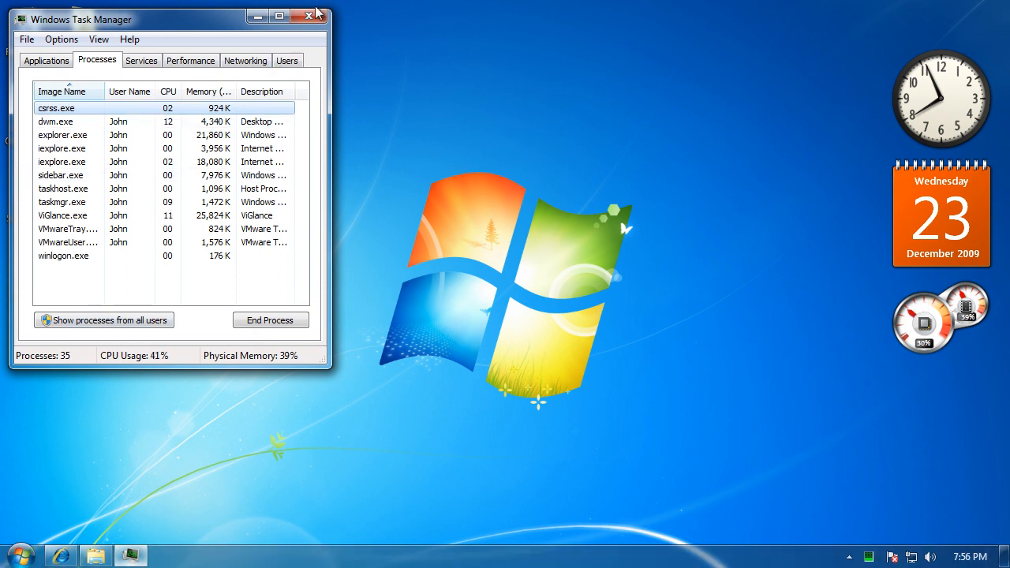
left_click(316, 16)
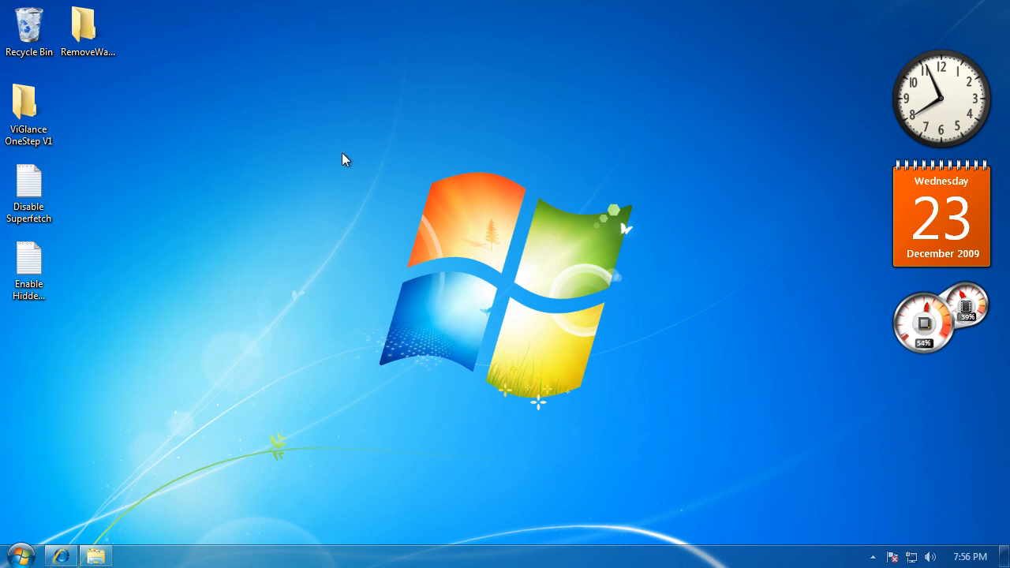
mouse_move(675, 438)
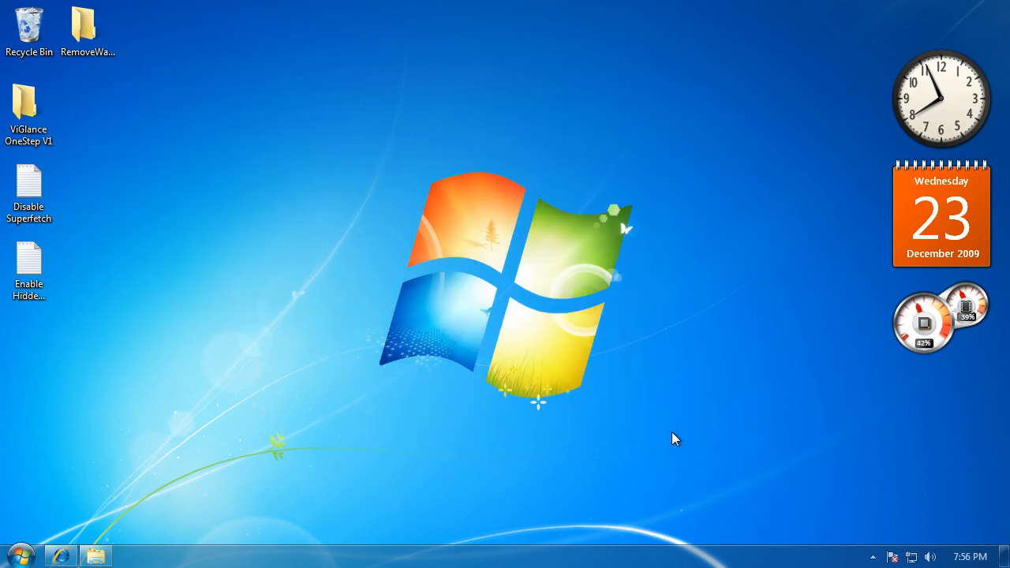
mouse_move(773, 414)
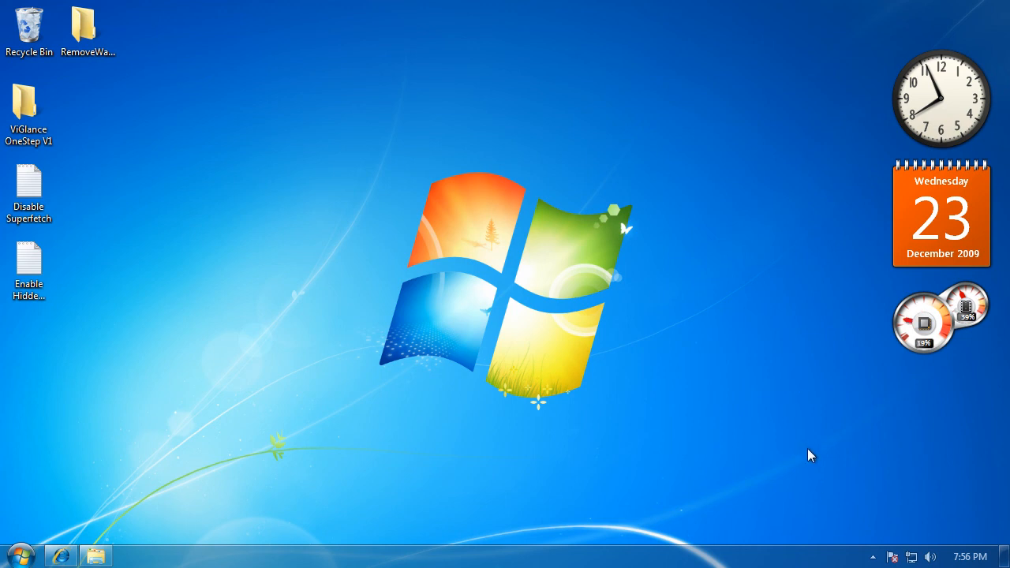
mouse_move(775, 357)
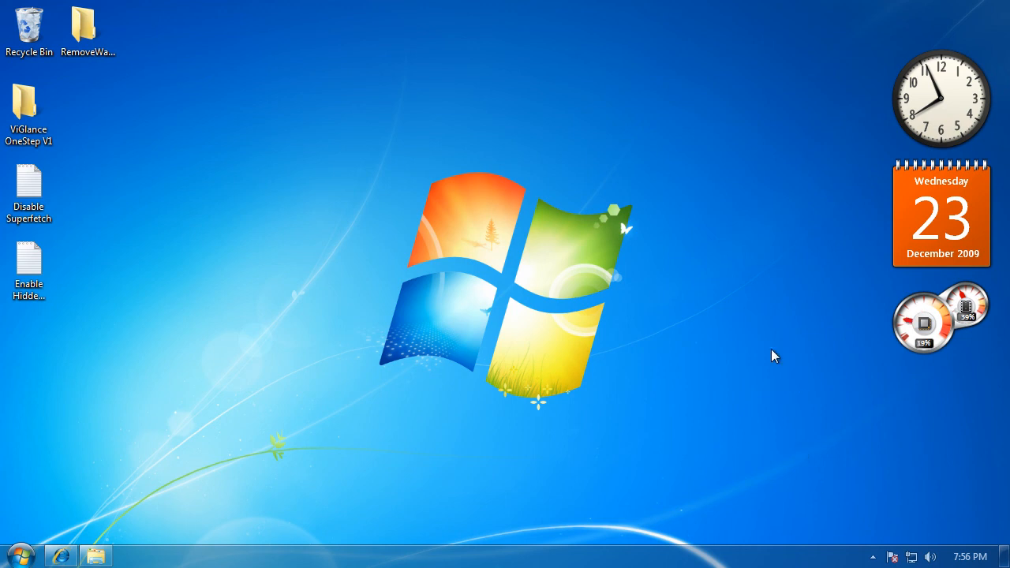